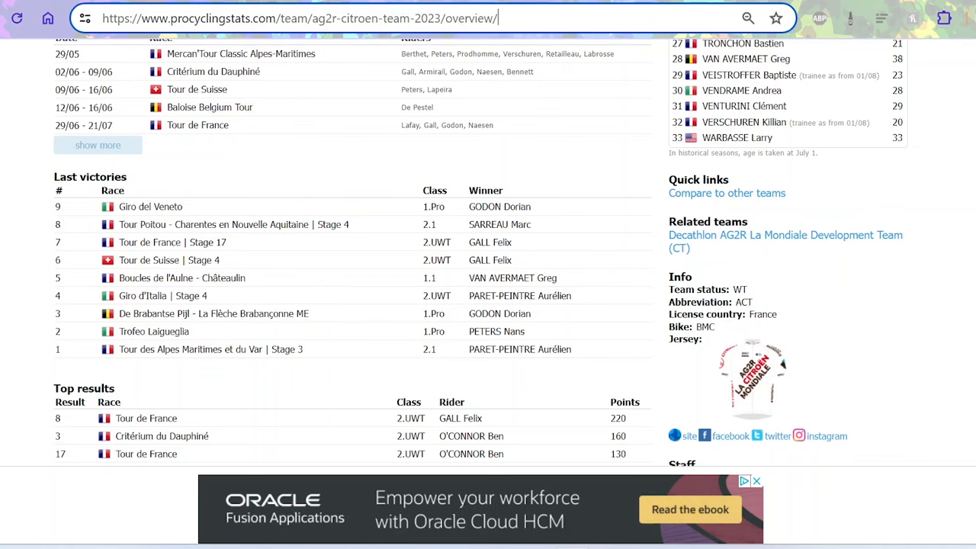
mouse_move(754, 212)
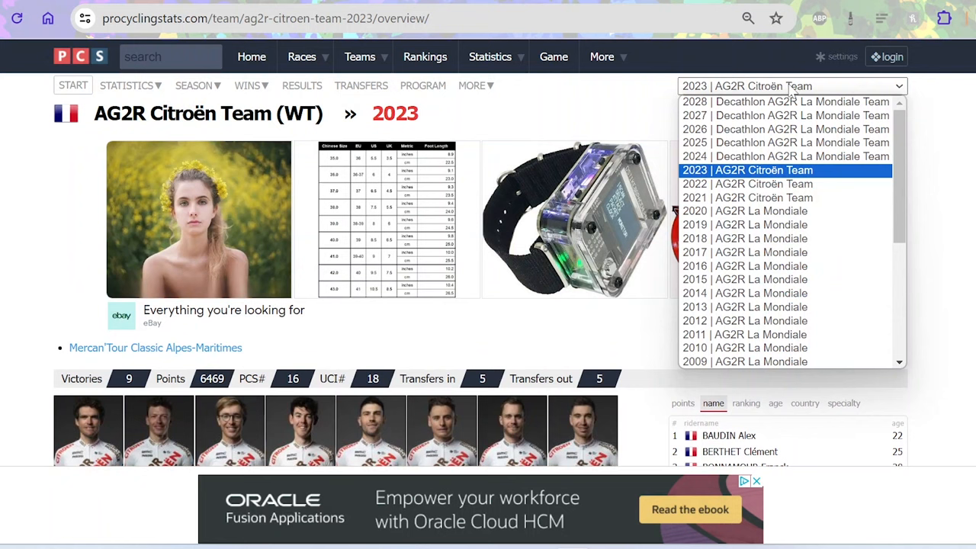
Switch to the 2024 Decathlon AG2R La Mondiale season and expand its full Last victories list.
click(786, 156)
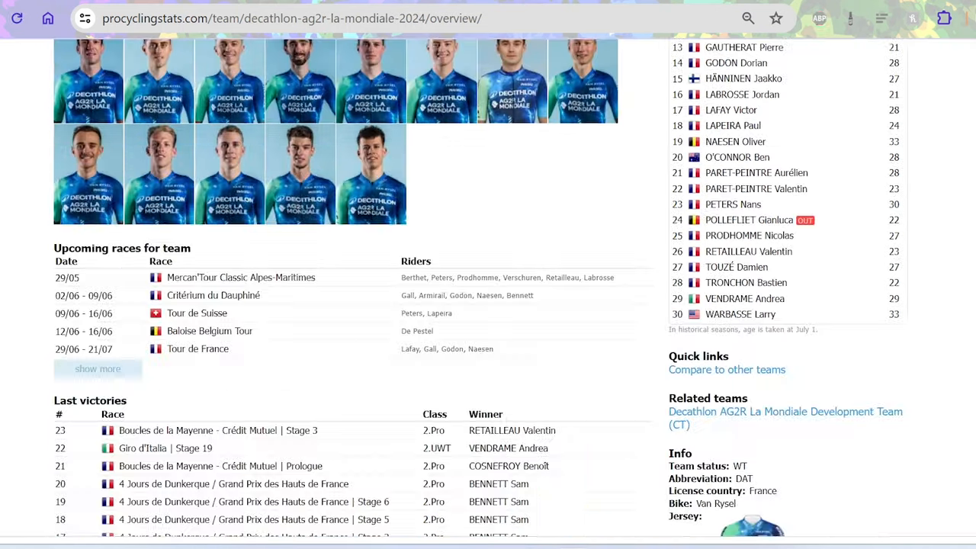
scroll(down, 3)
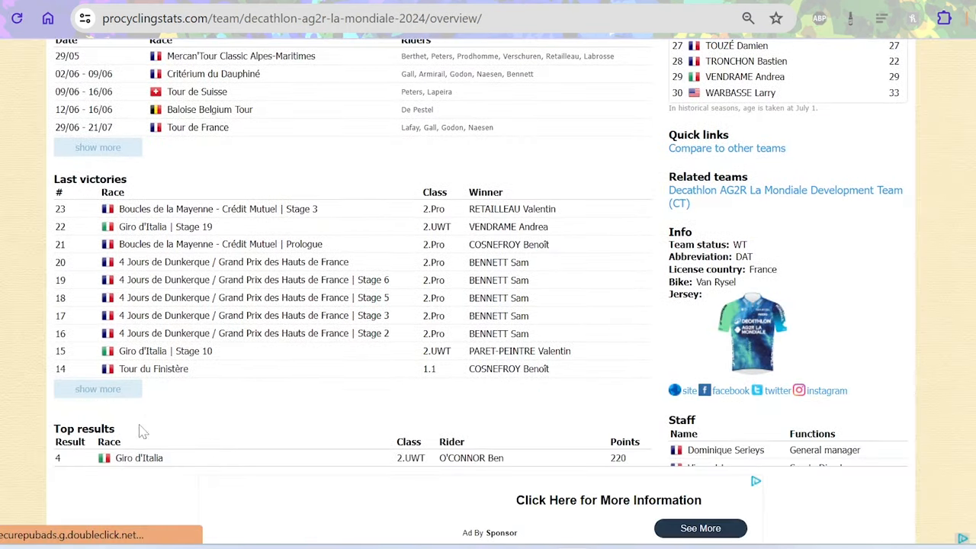
click(98, 389)
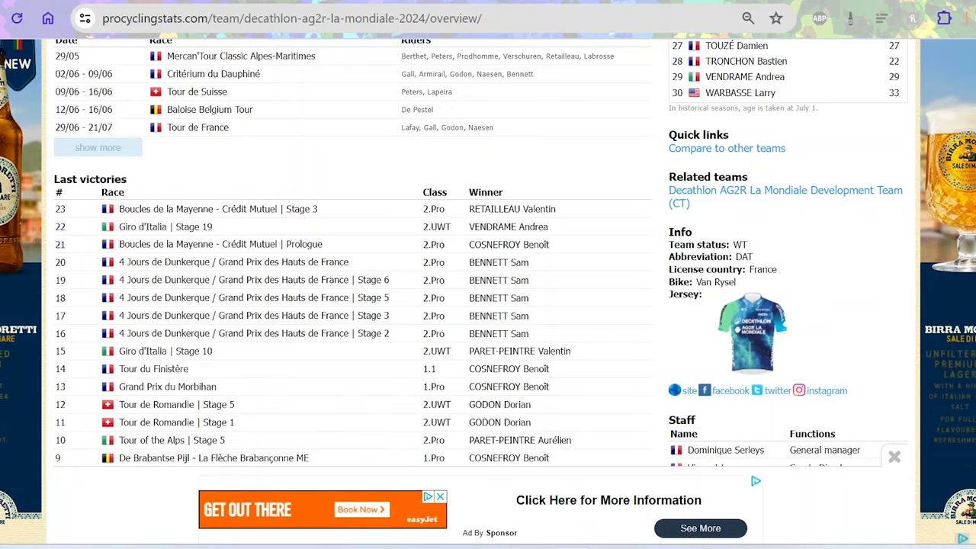
scroll(down, 3)
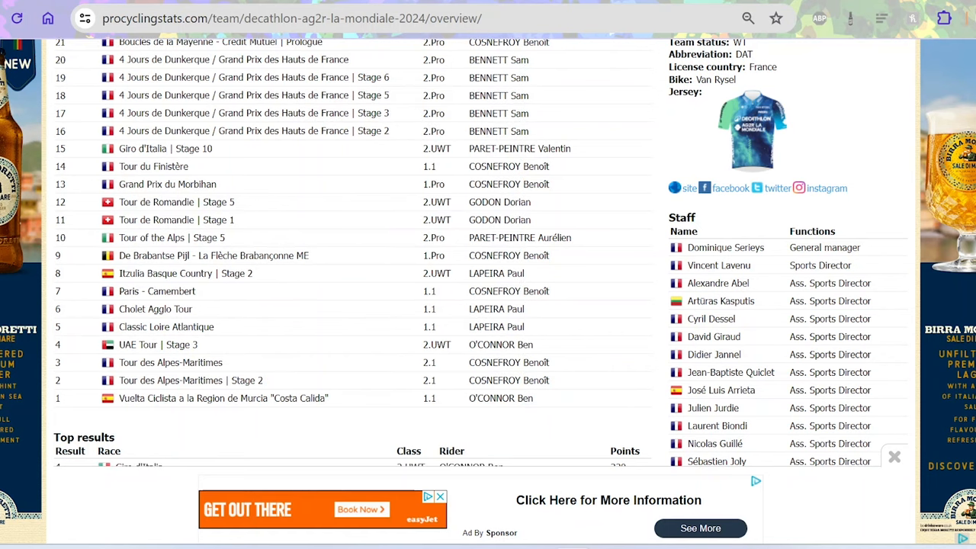
scroll(down, 3)
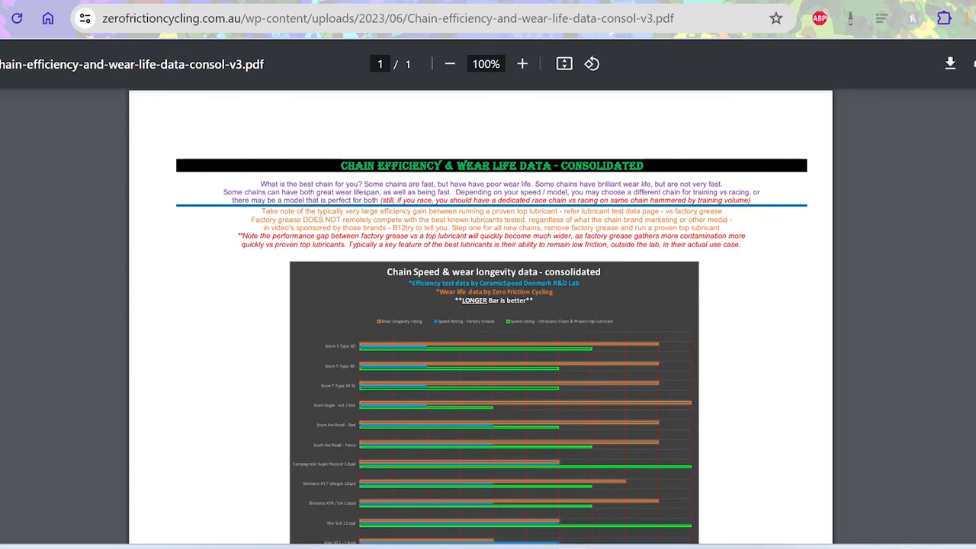
Zoom the chain PDF to 150% and scroll through the wear longevity and speed chart.
click(523, 64)
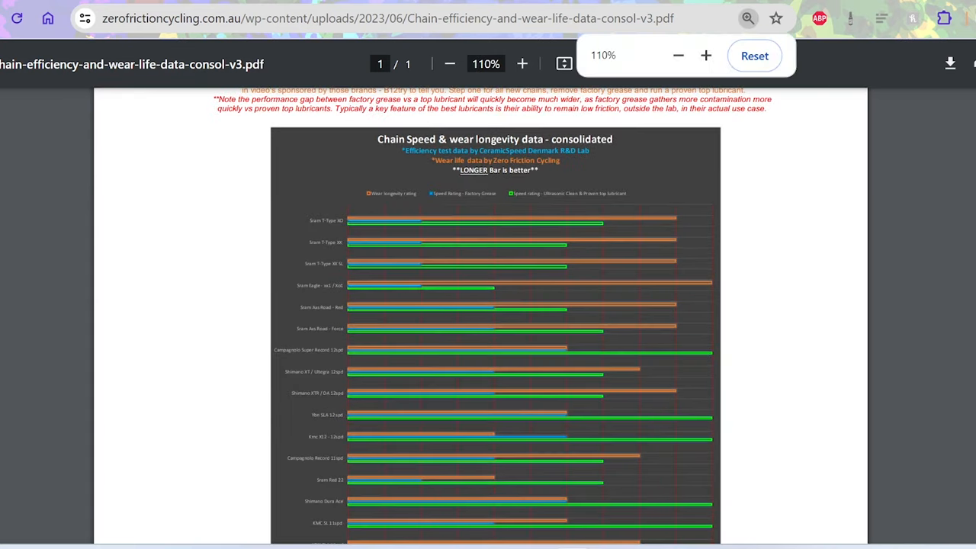
click(705, 55)
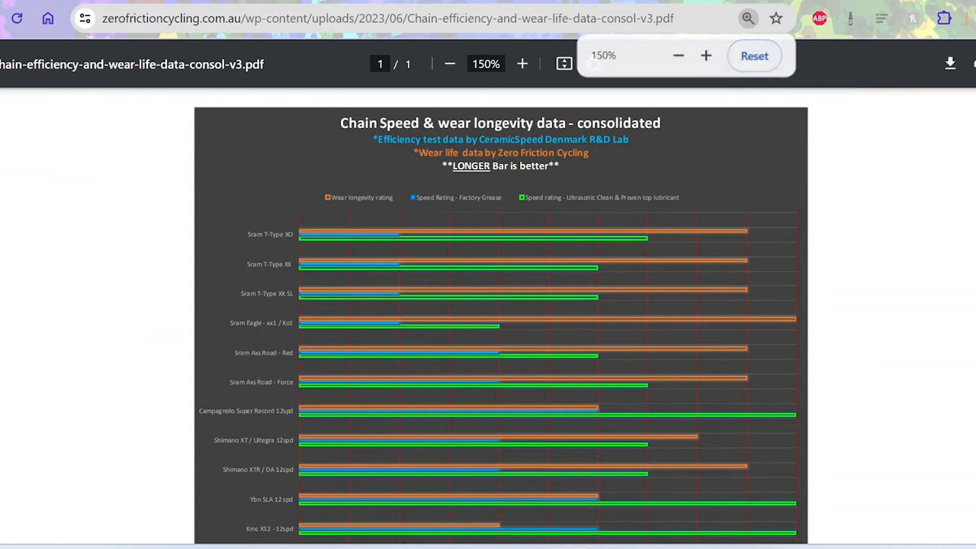
scroll(down, 3)
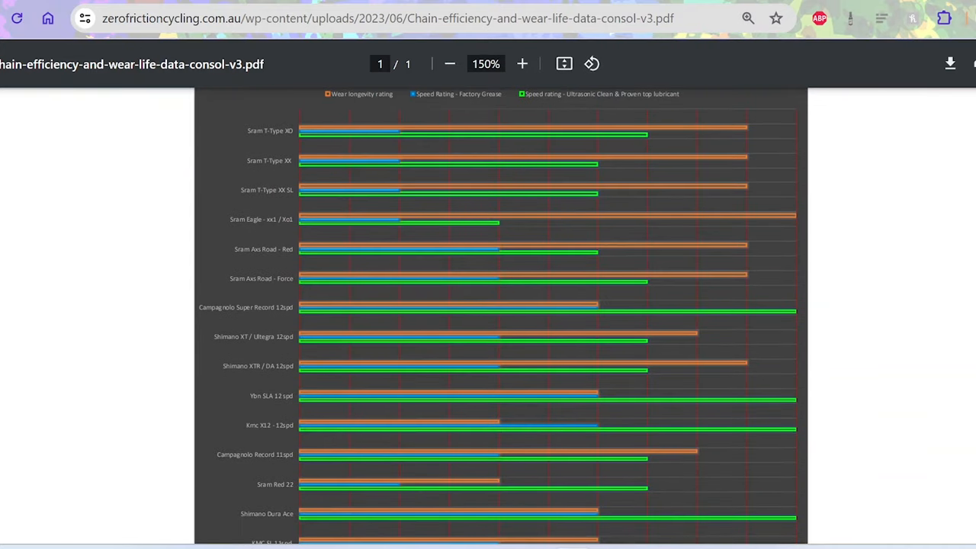
mouse_move(596, 312)
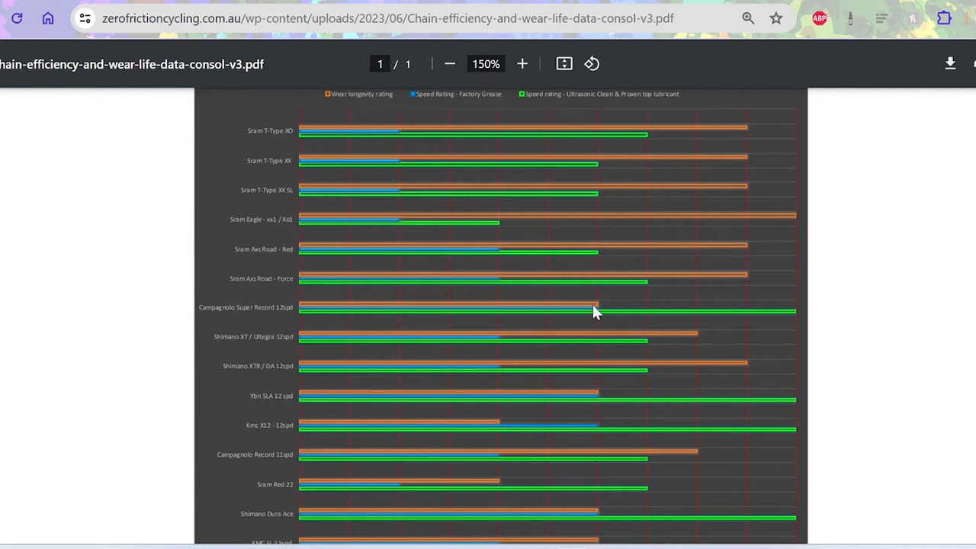
mouse_move(609, 315)
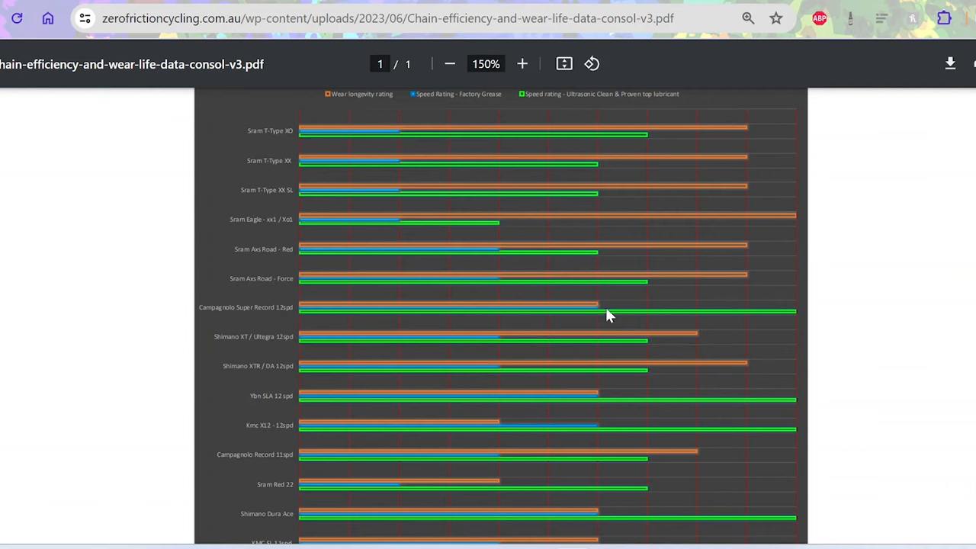
mouse_move(597, 311)
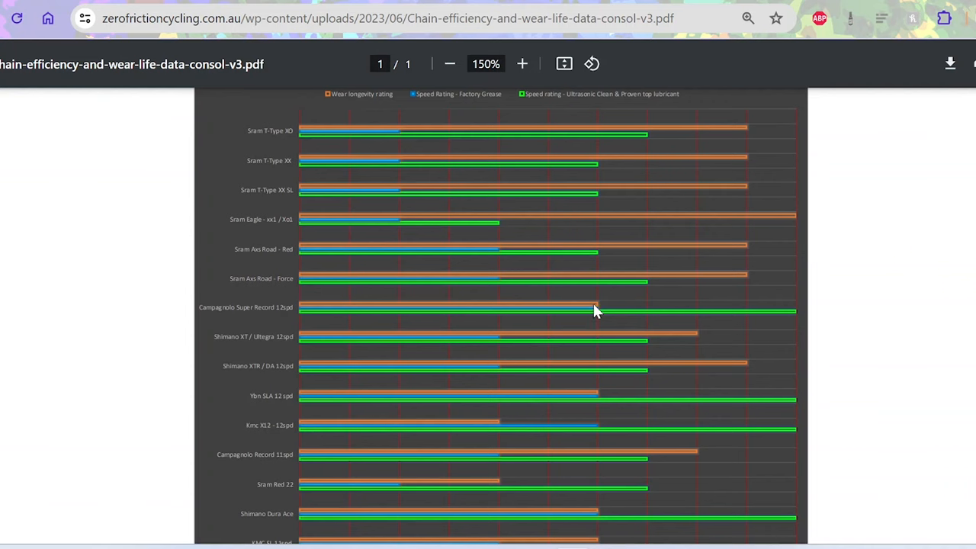
mouse_move(601, 387)
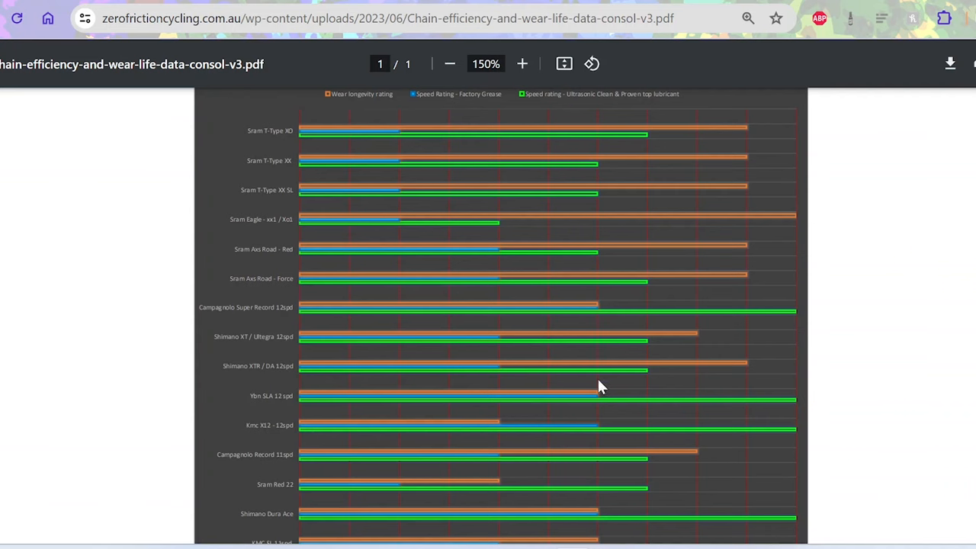
mouse_move(603, 381)
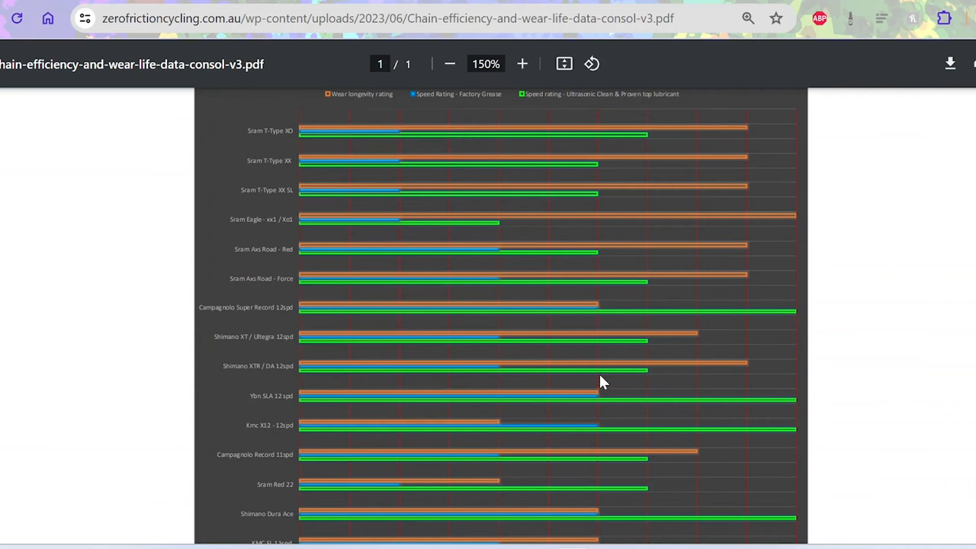
mouse_move(597, 324)
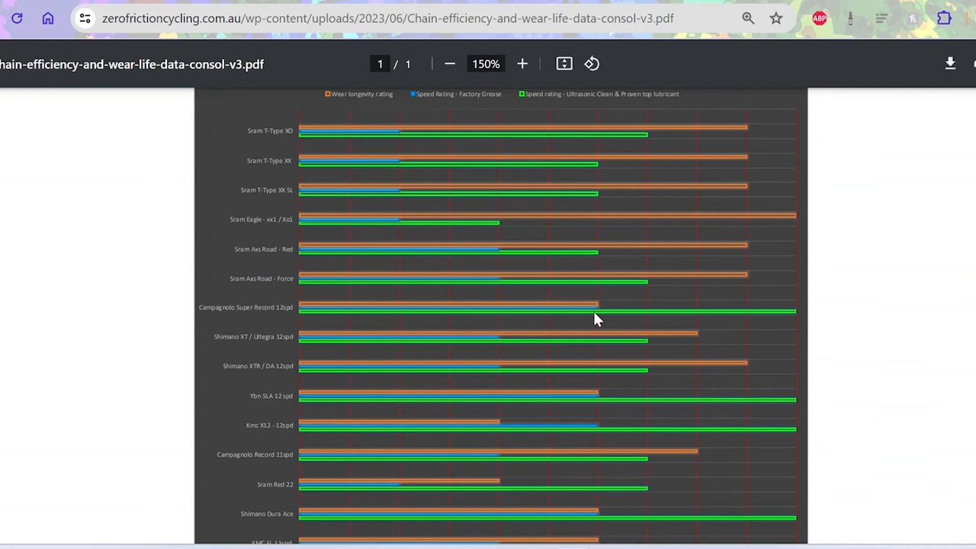
scroll(down, 3)
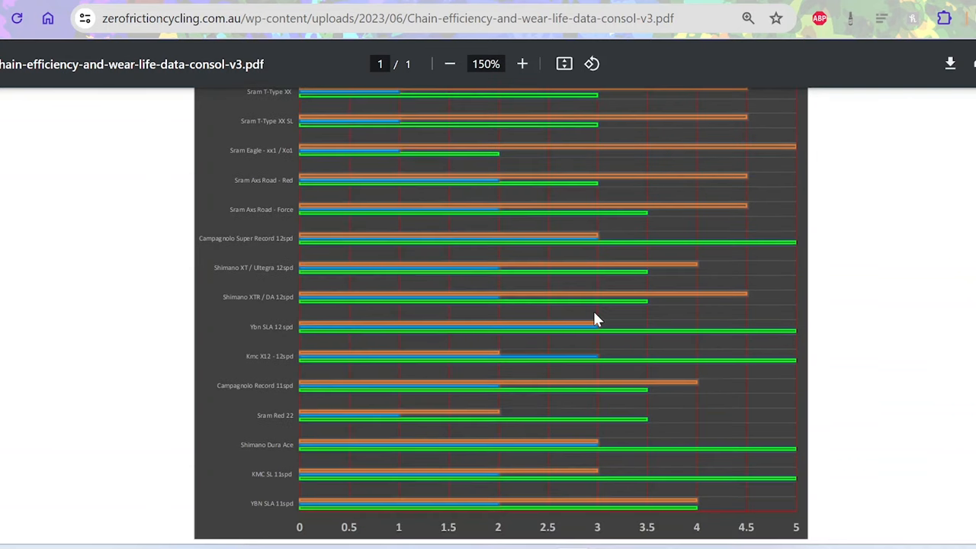
mouse_move(502, 341)
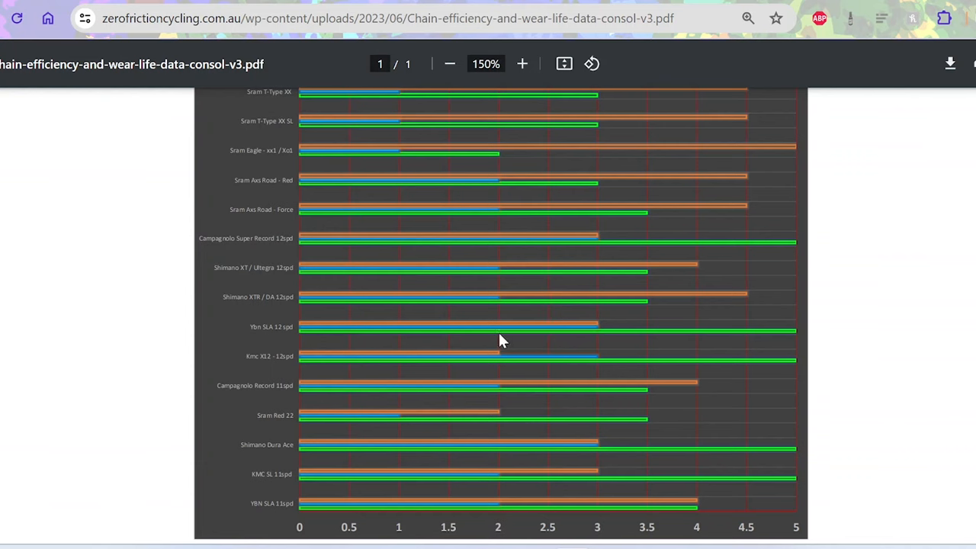
mouse_move(614, 290)
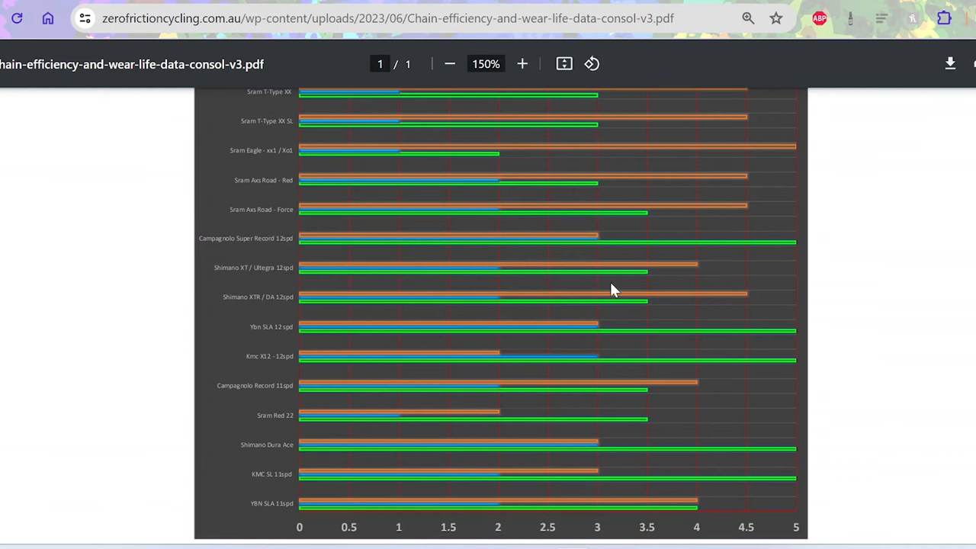
mouse_move(574, 349)
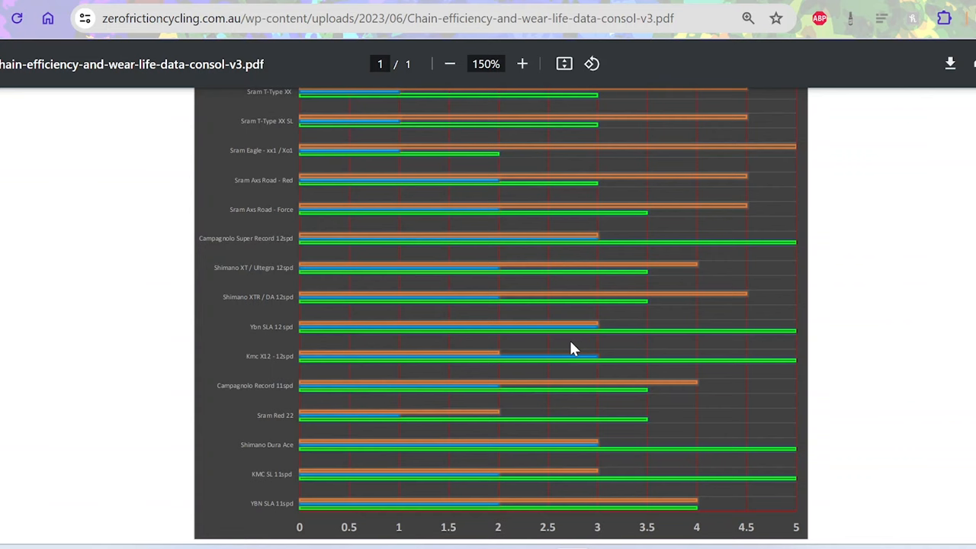
mouse_move(534, 336)
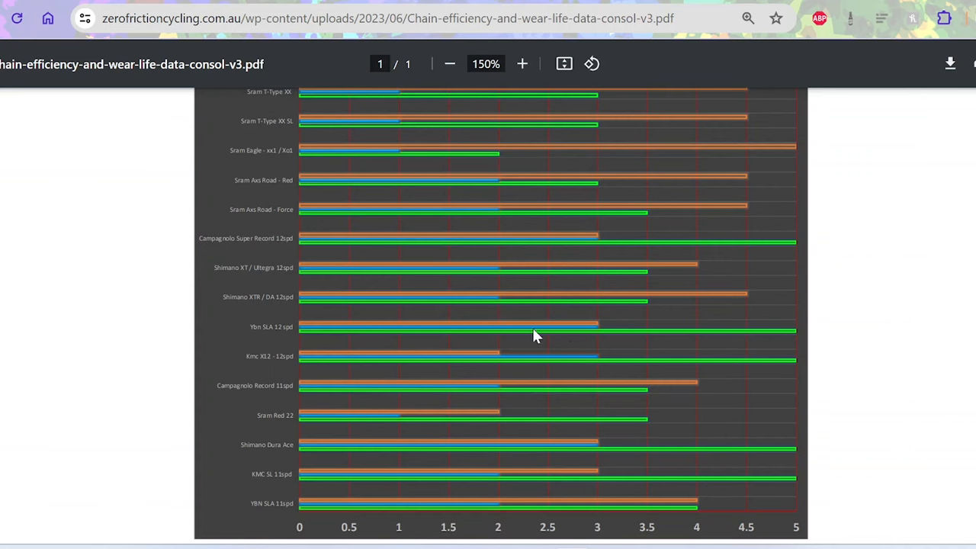
mouse_move(557, 271)
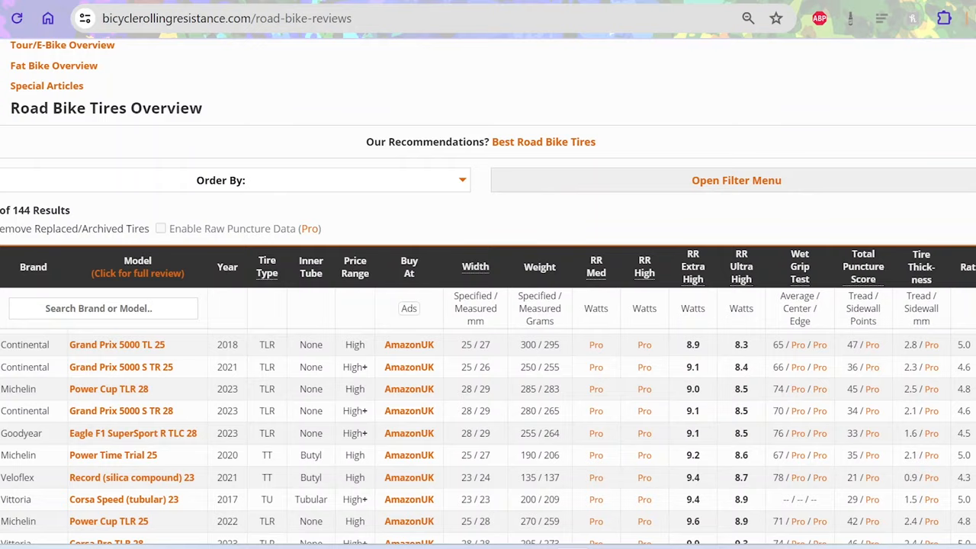
Scroll the road tire table past the lowest-resistance tires to the 11–12 W entries.
scroll(down, 3)
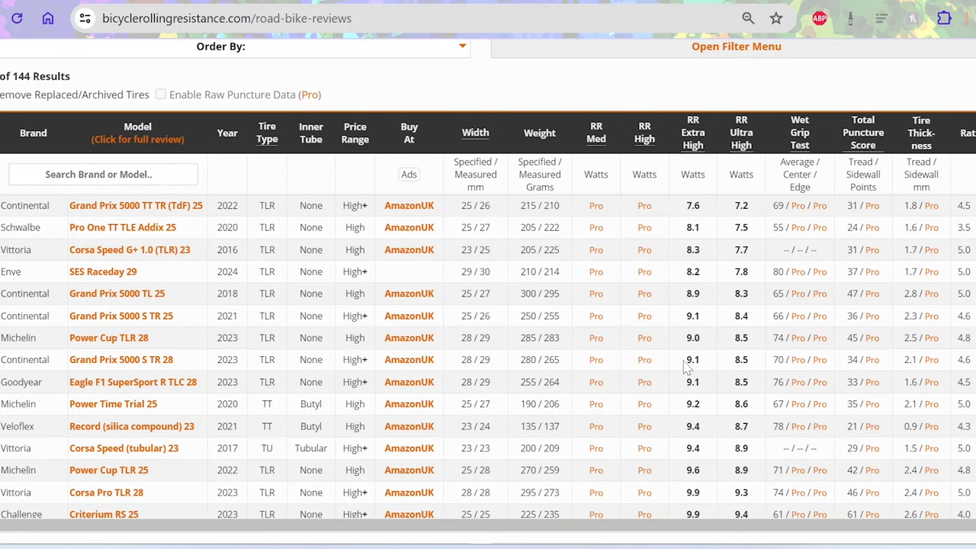
scroll(down, 3)
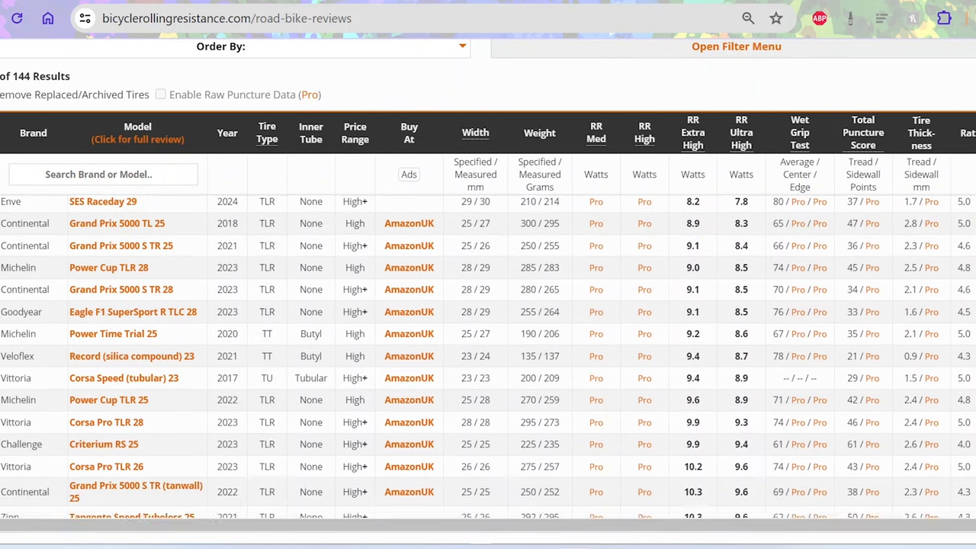
scroll(down, 3)
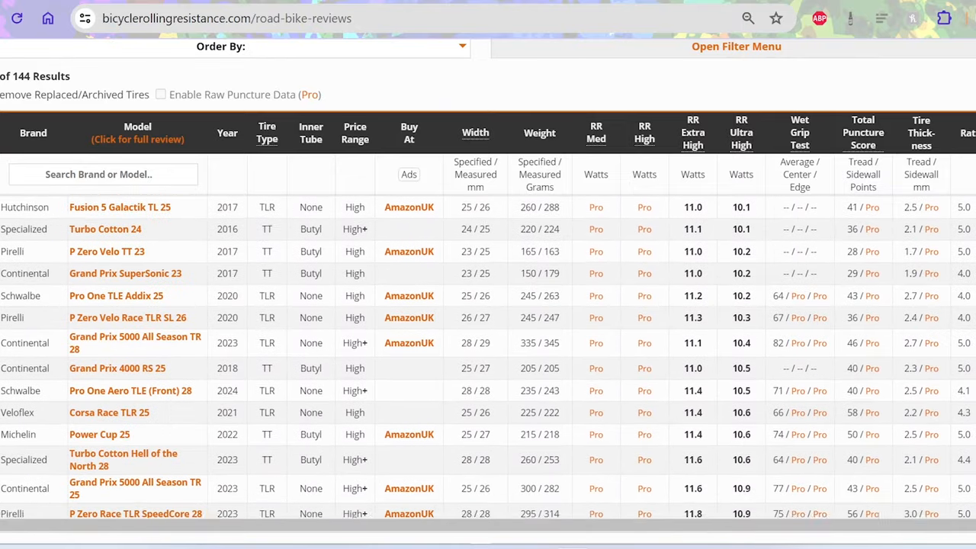
scroll(down, 3)
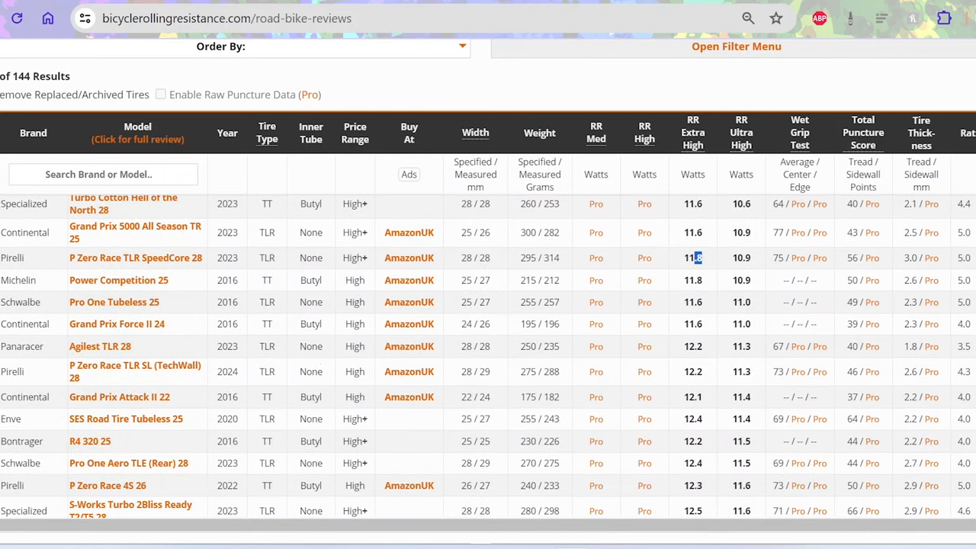
scroll(down, 3)
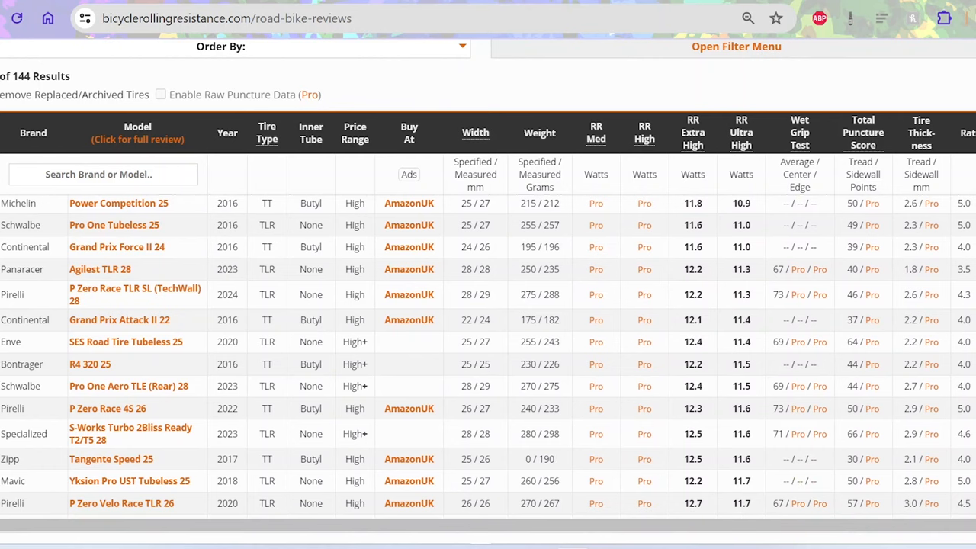
scroll(down, 3)
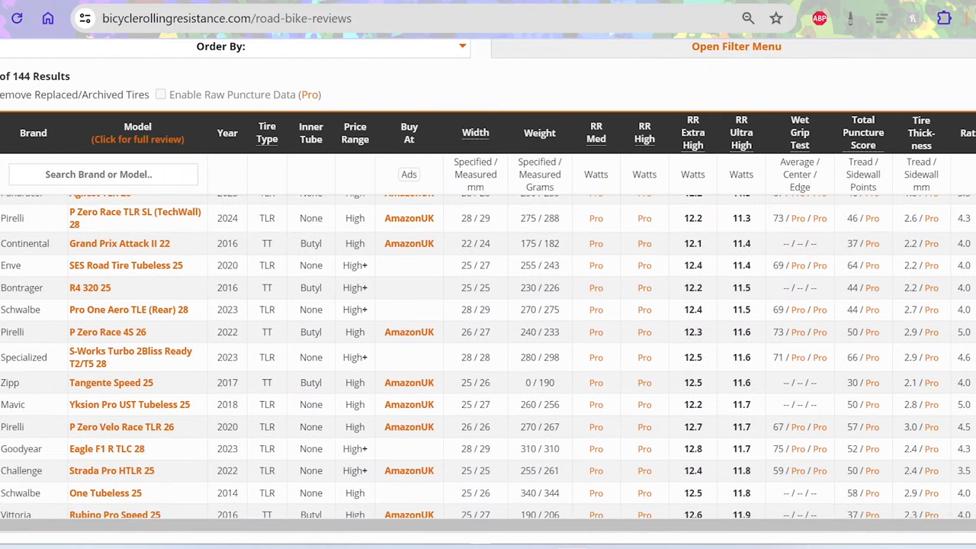
double_click(692, 427)
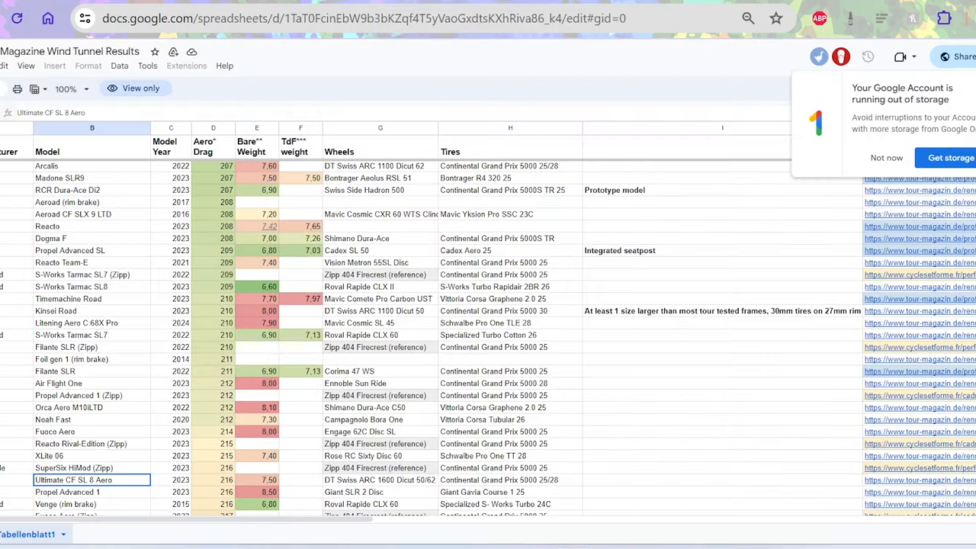
mouse_move(197, 338)
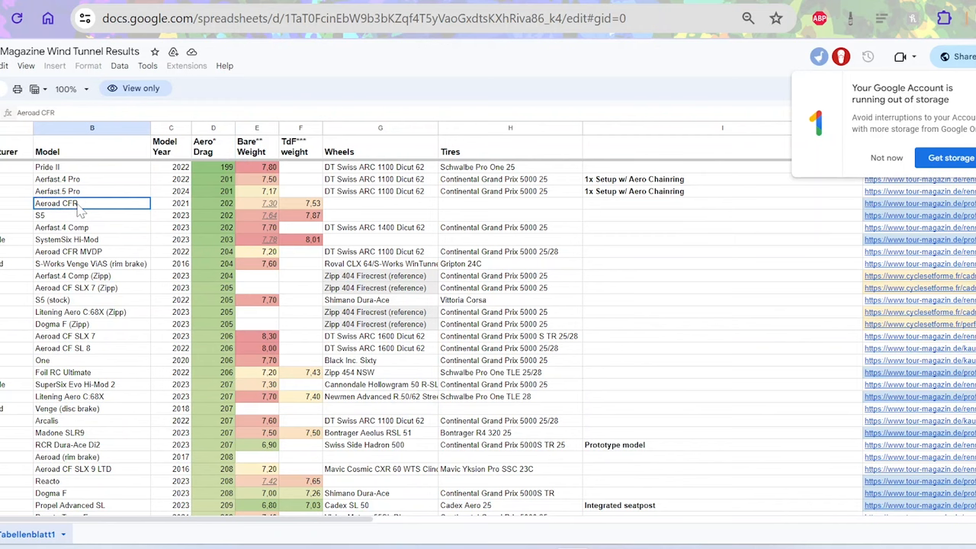
mouse_move(4, 341)
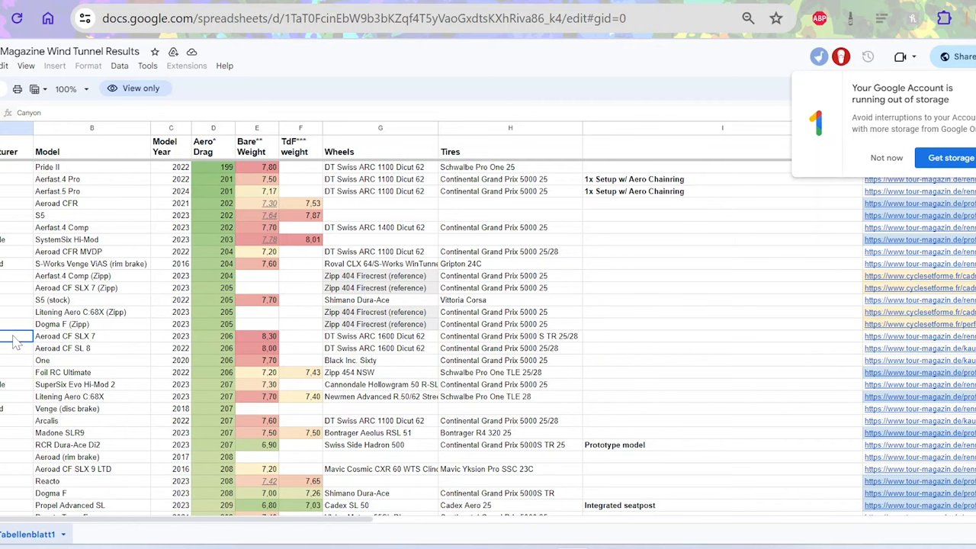
mouse_move(169, 436)
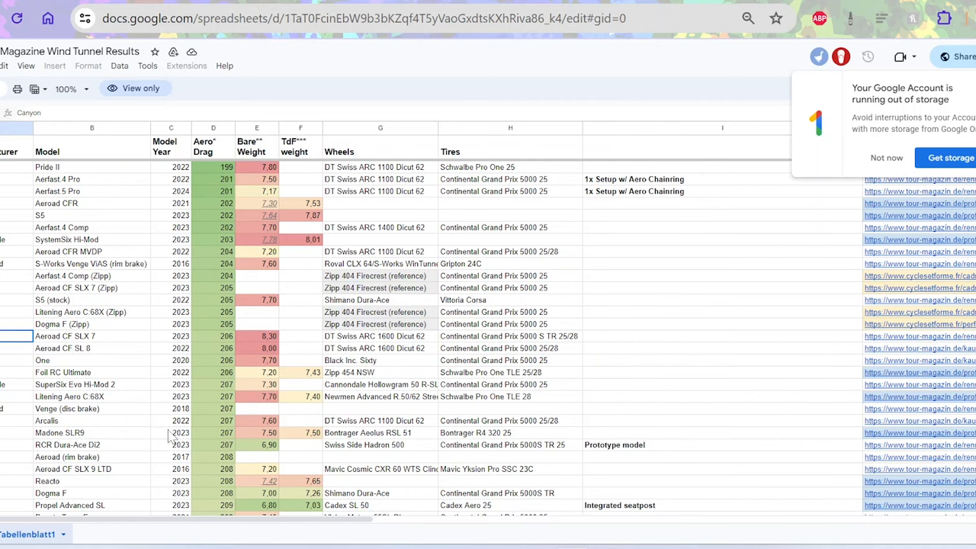
Select the RCR Dura-Ace Di2 aero drag cell in the wind tunnel sheet.
click(213, 445)
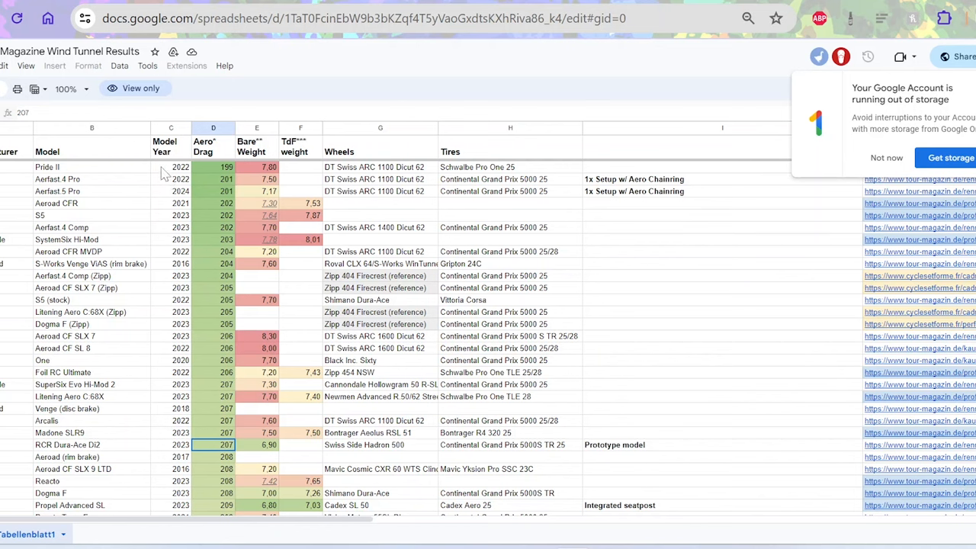
mouse_move(145, 199)
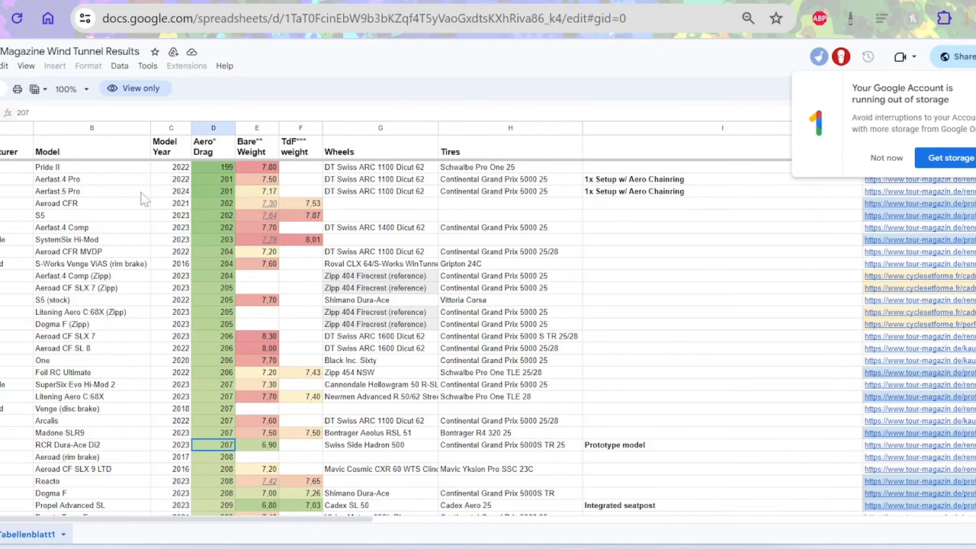
mouse_move(97, 233)
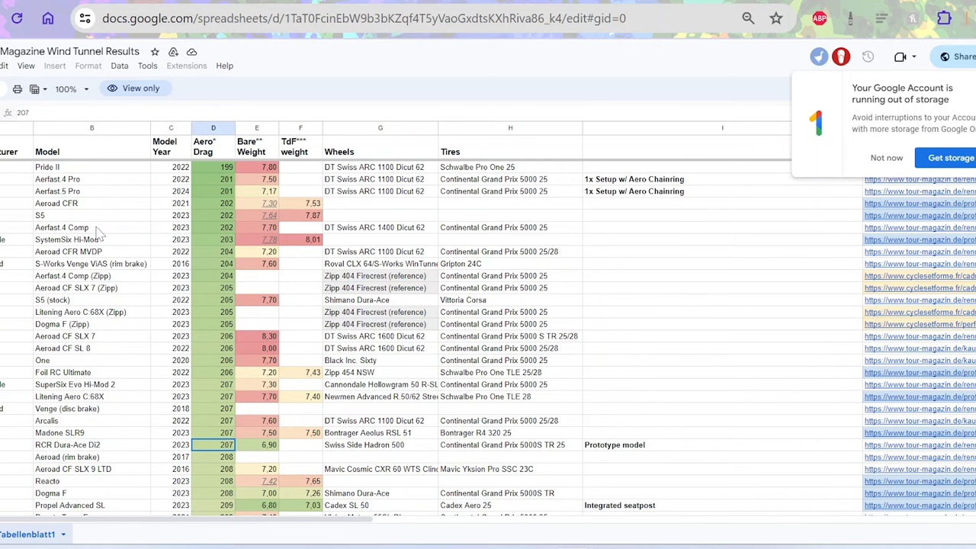
mouse_move(85, 286)
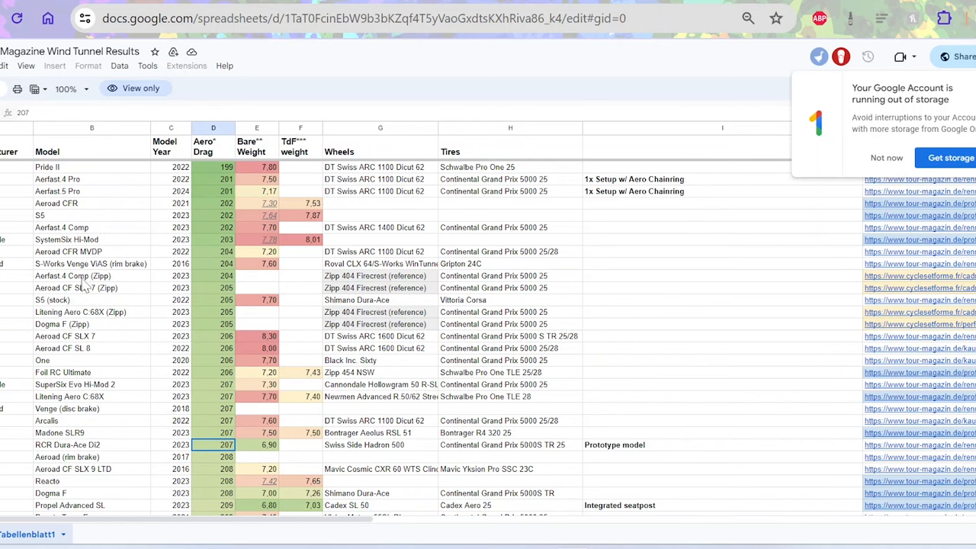
mouse_move(83, 300)
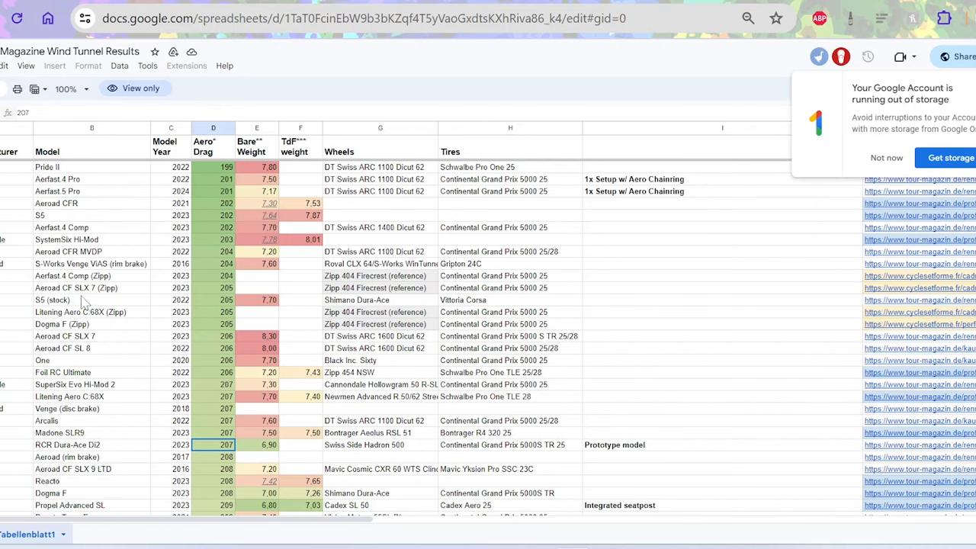
Scroll down the wind tunnel sheet through the higher-drag bikes.
scroll(down, 3)
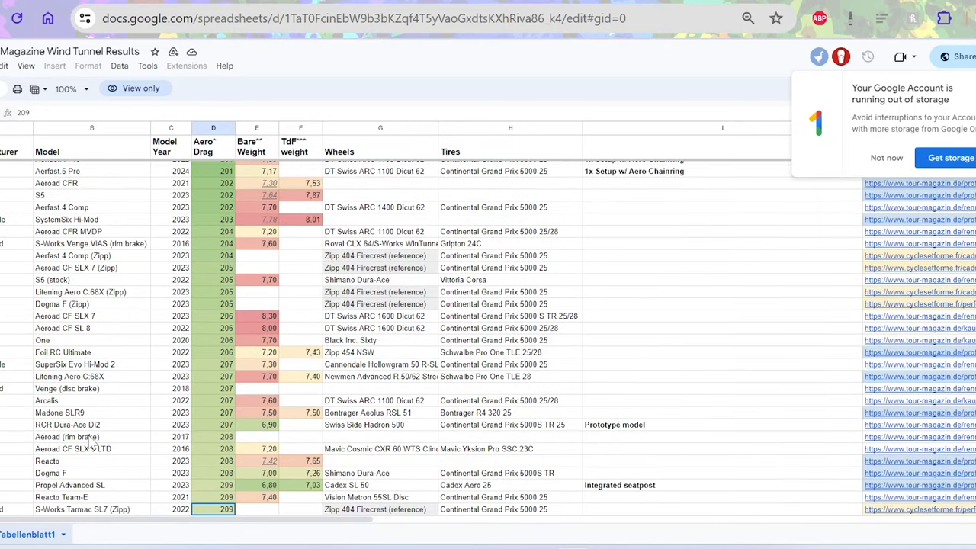
scroll(down, 3)
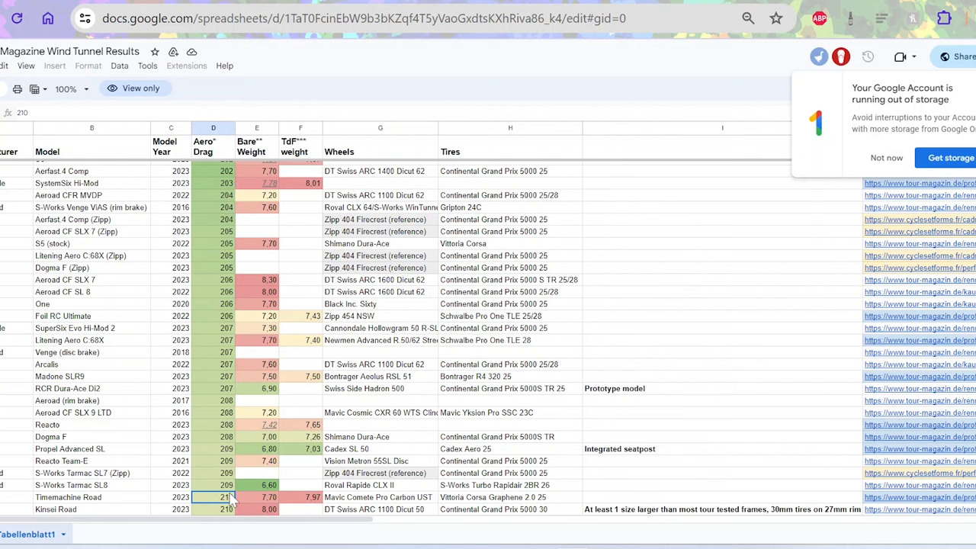
scroll(down, 3)
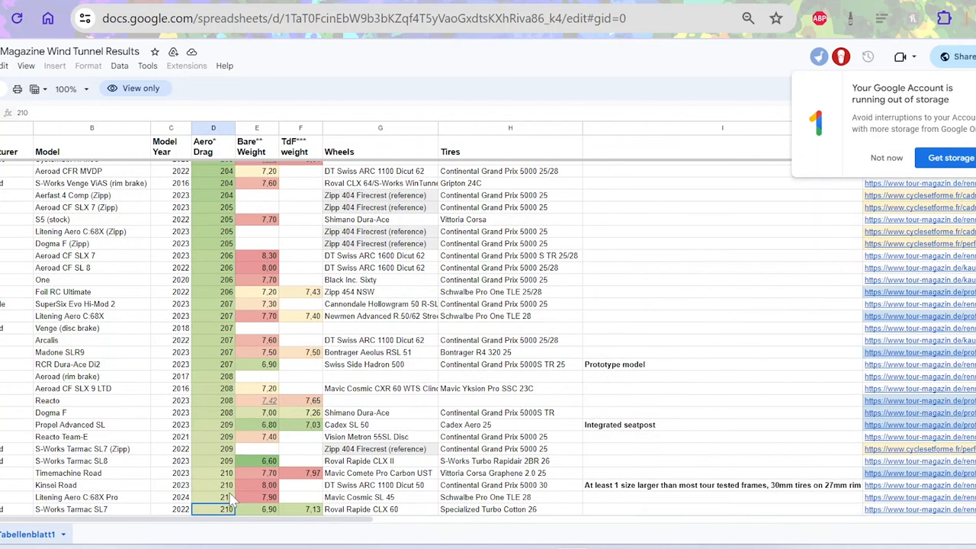
scroll(down, 3)
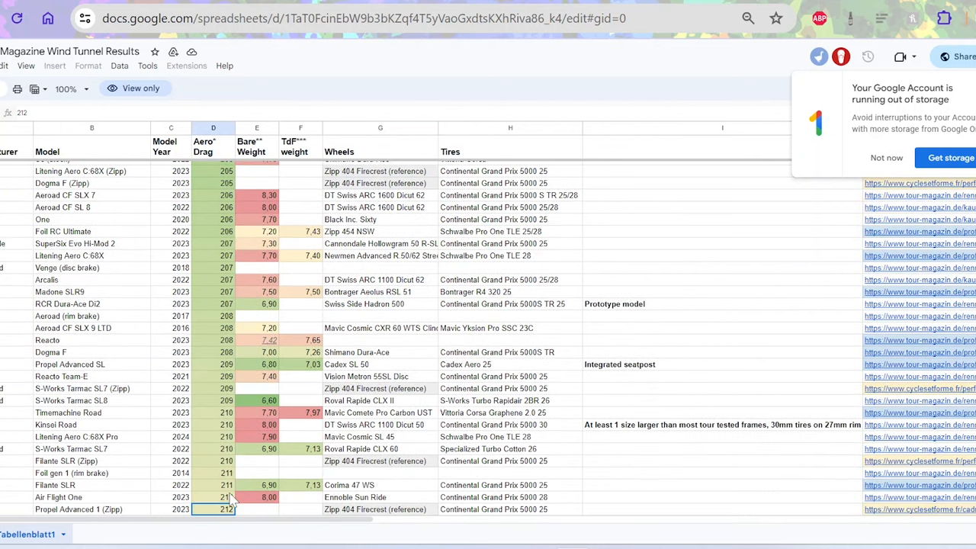
scroll(down, 3)
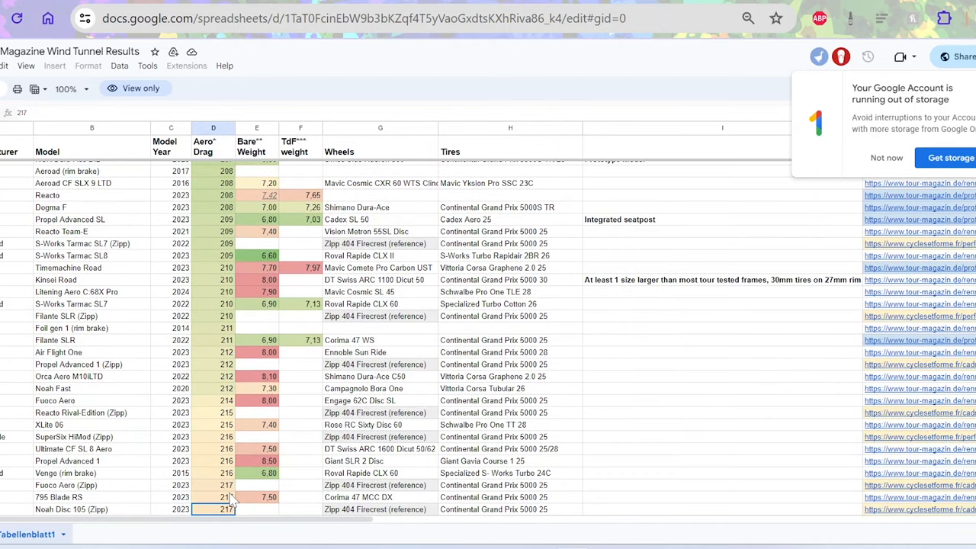
scroll(down, 3)
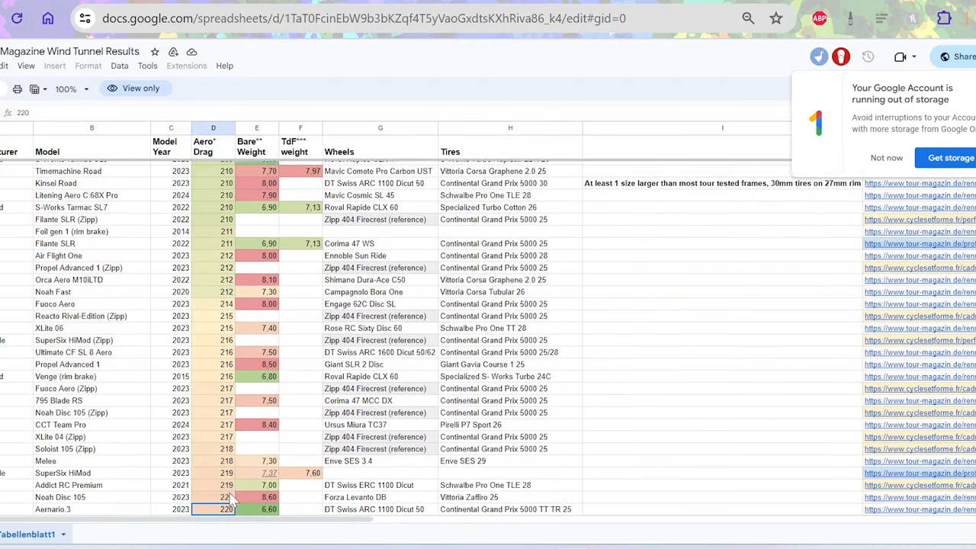
scroll(down, 3)
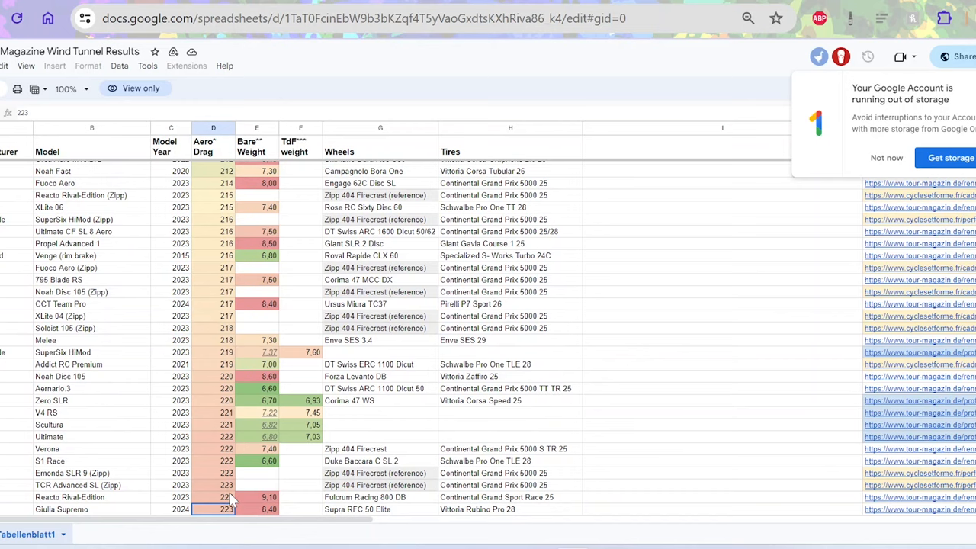
text(bmc)
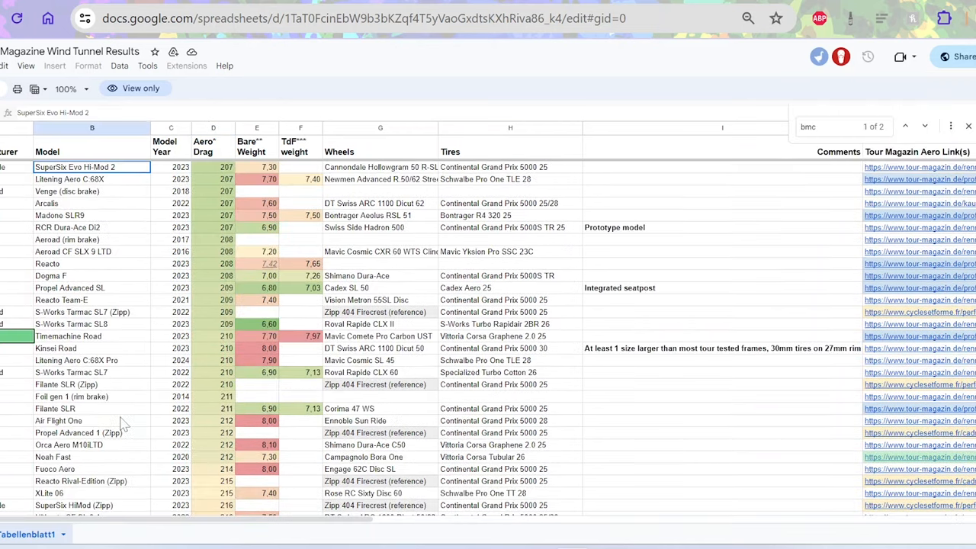
click(91, 457)
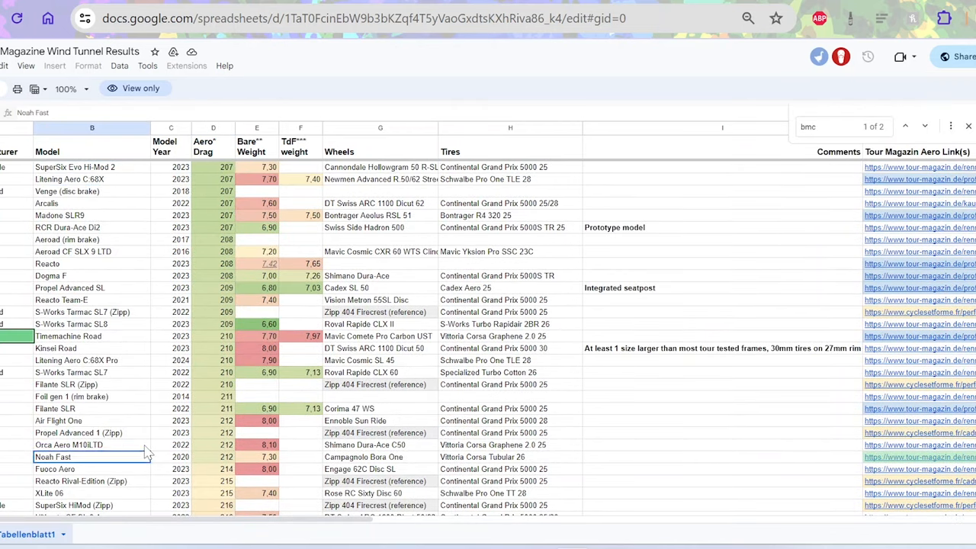
scroll(down, 3)
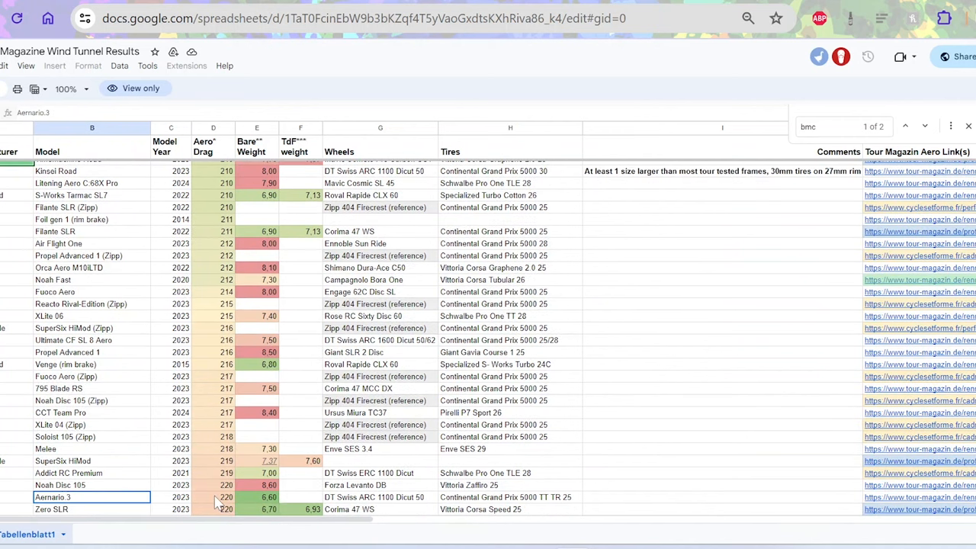
scroll(down, 3)
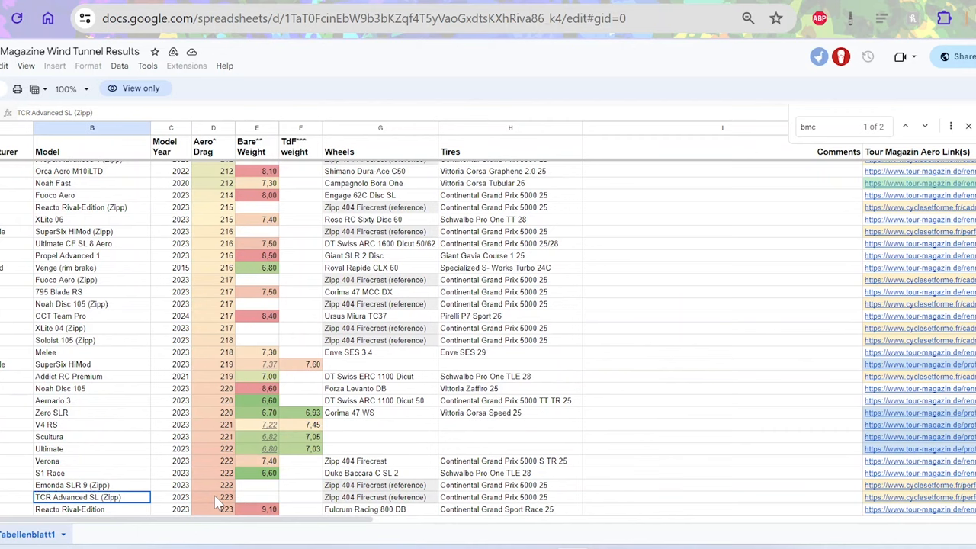